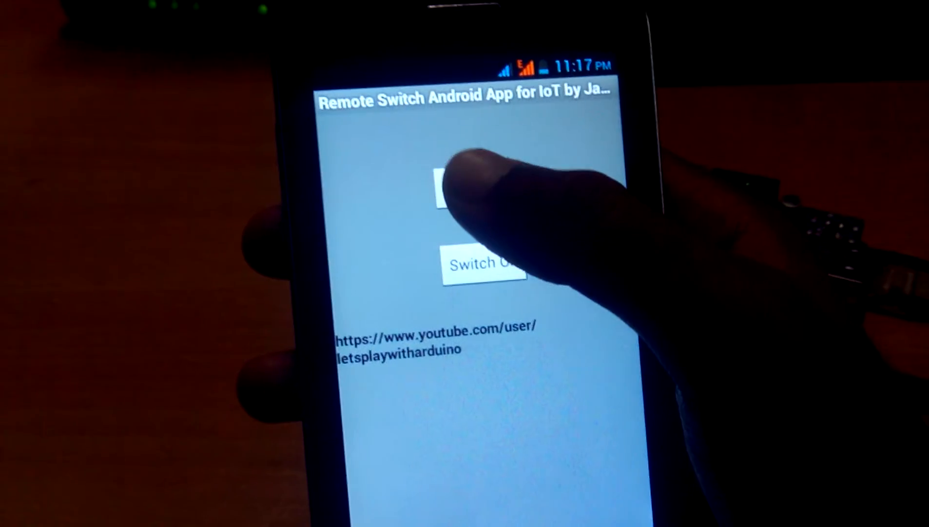
# Send the Switch On command so the board's LED lights green with 'Command Updated' shown
pyautogui.click(468, 196)
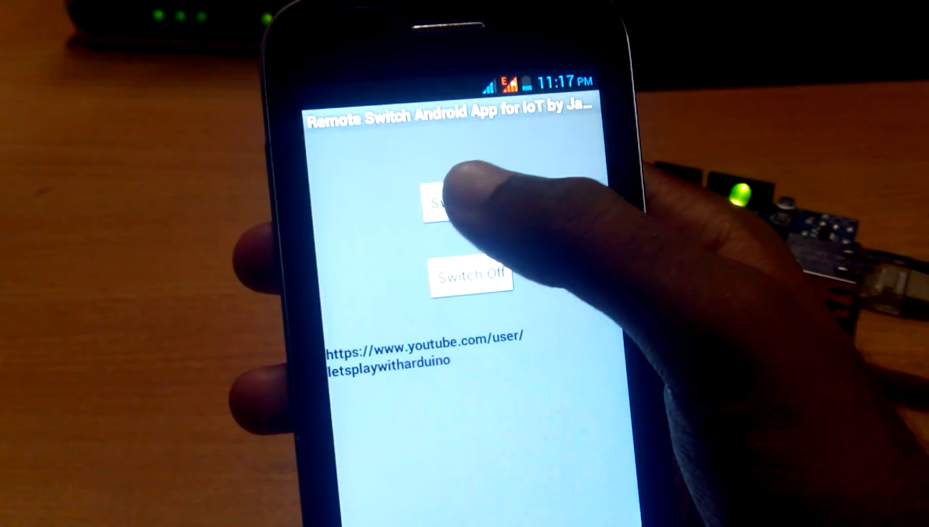
pyautogui.click(462, 205)
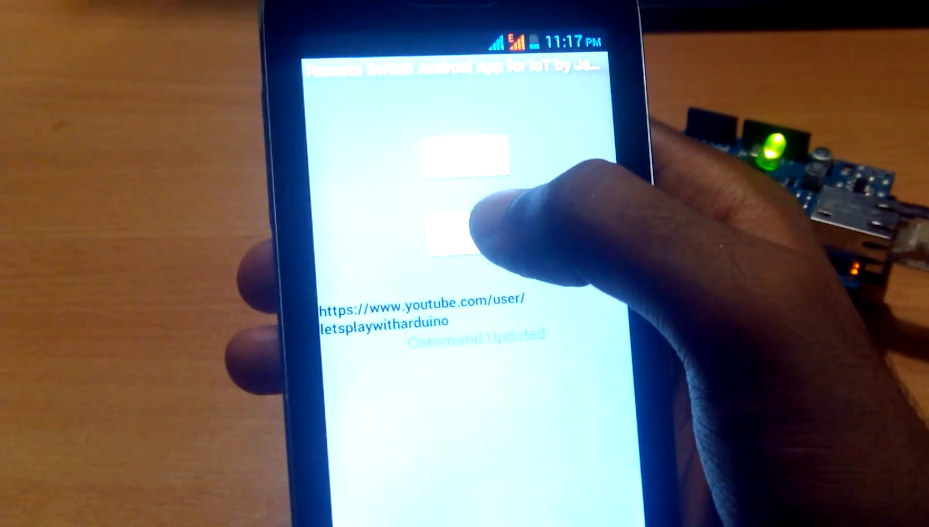
# Send Switch Off to darken the LED, then Switch On again to relight it
pyautogui.click(460, 246)
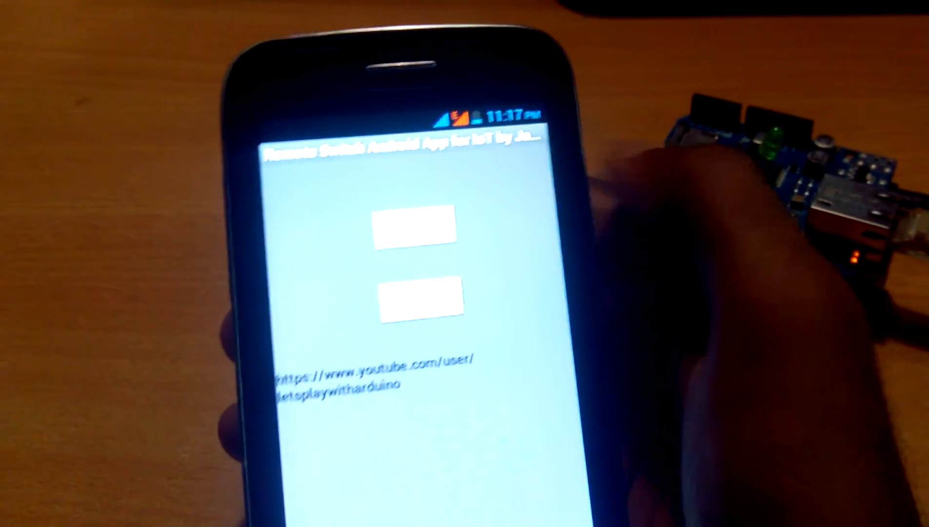
pyautogui.click(422, 228)
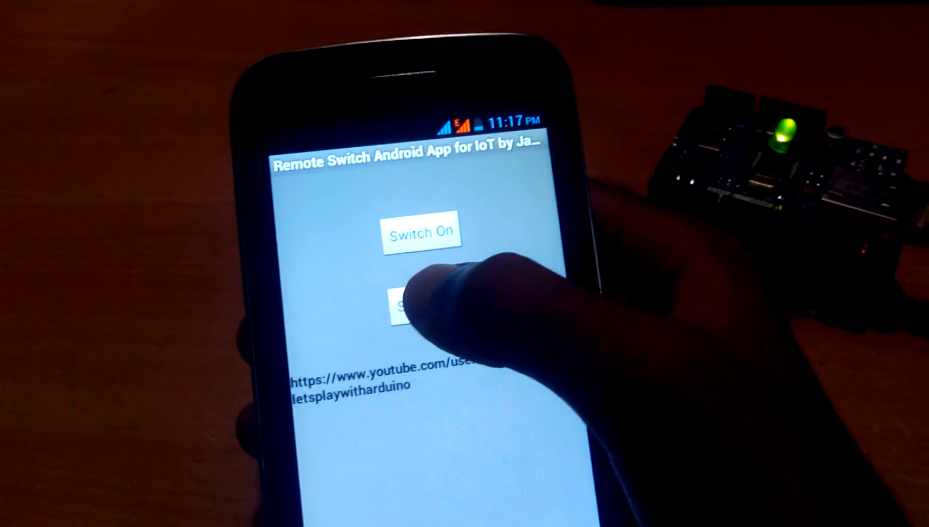
# Send another Switch Off command from the app's main screen
pyautogui.click(415, 309)
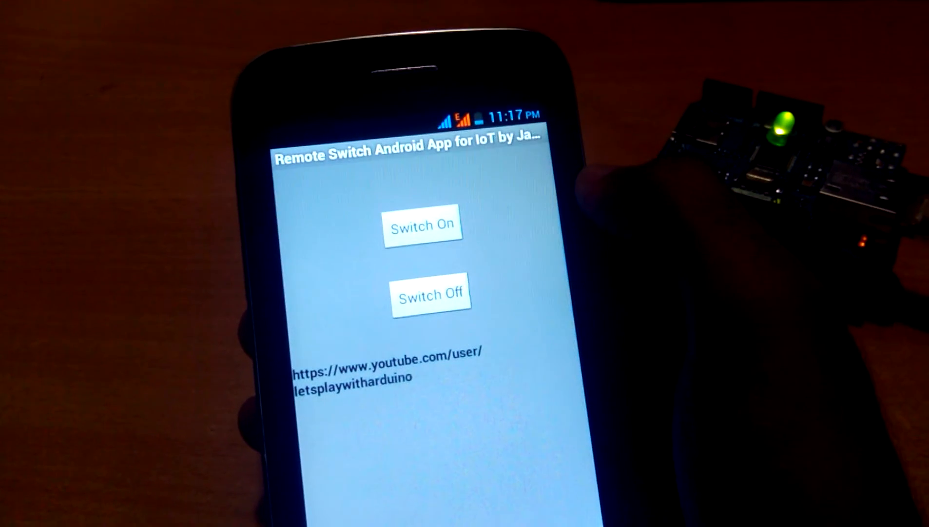